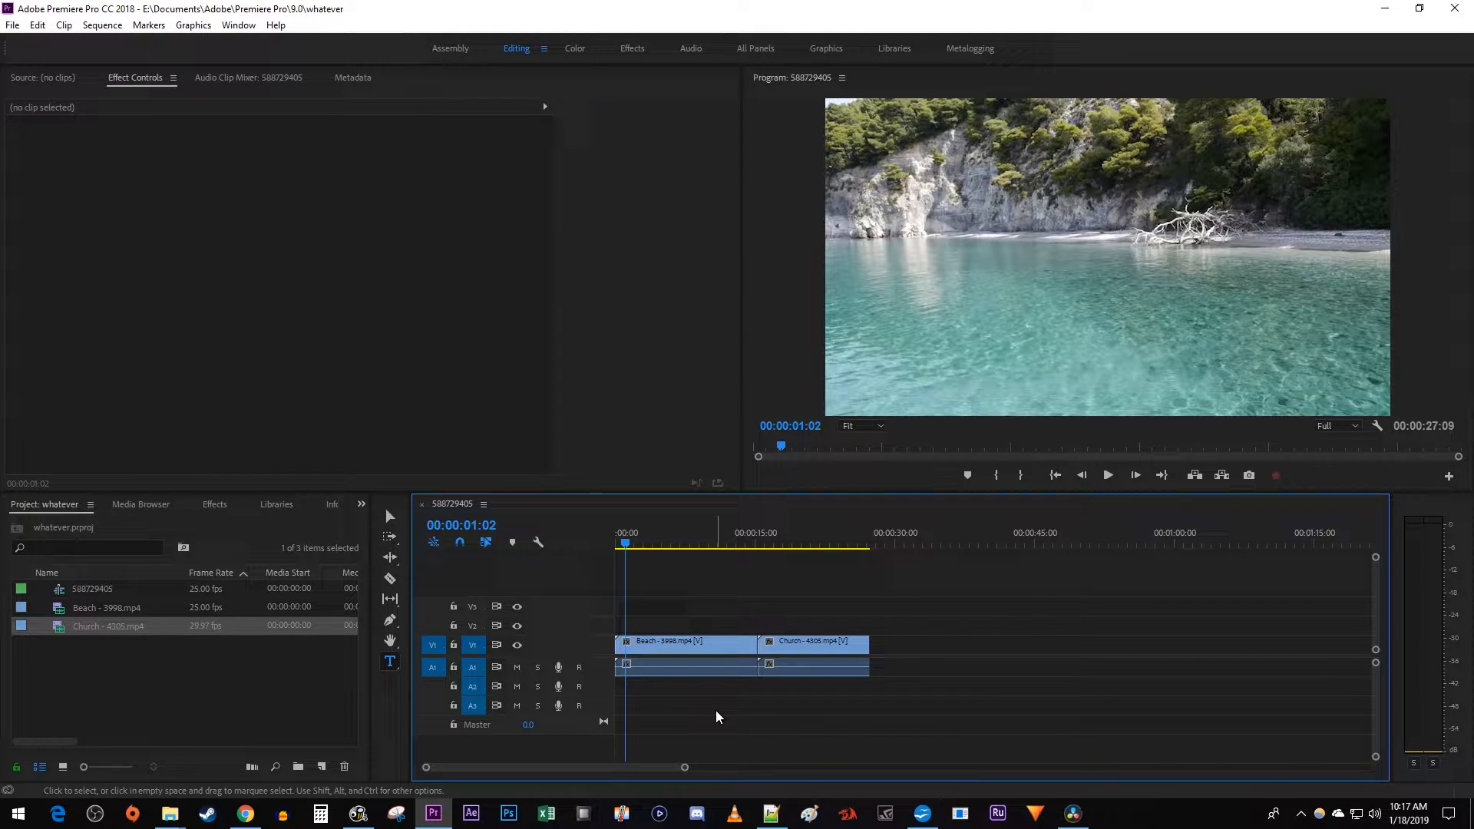
Activate the sequence timeline at the Beach–Church cut and zoom in around it.
click(707, 545)
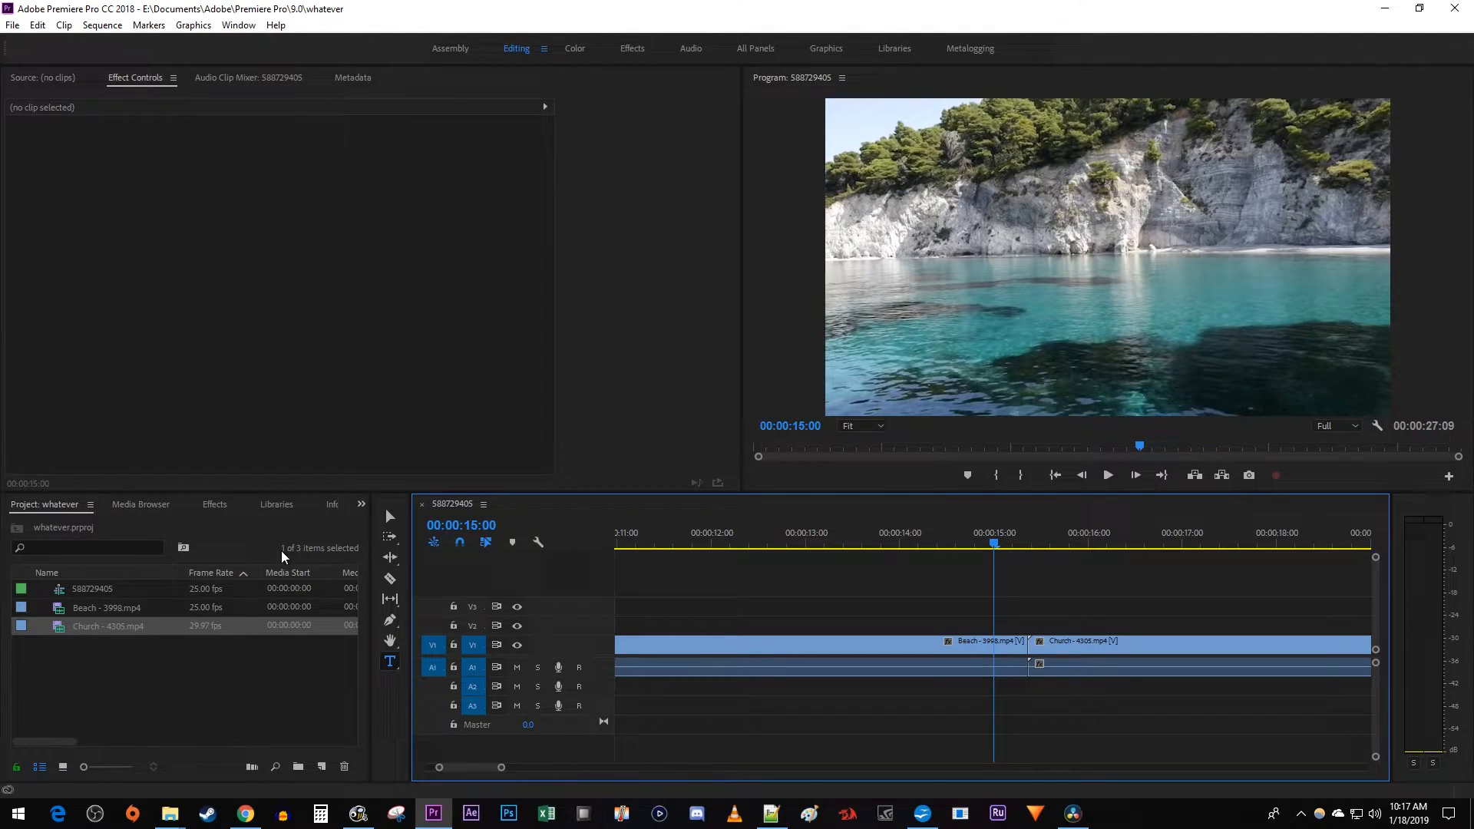
Search the Effects panel for 'cross dissolve' and drop Cross Dissolve onto the Beach–Church cut.
click(215, 504)
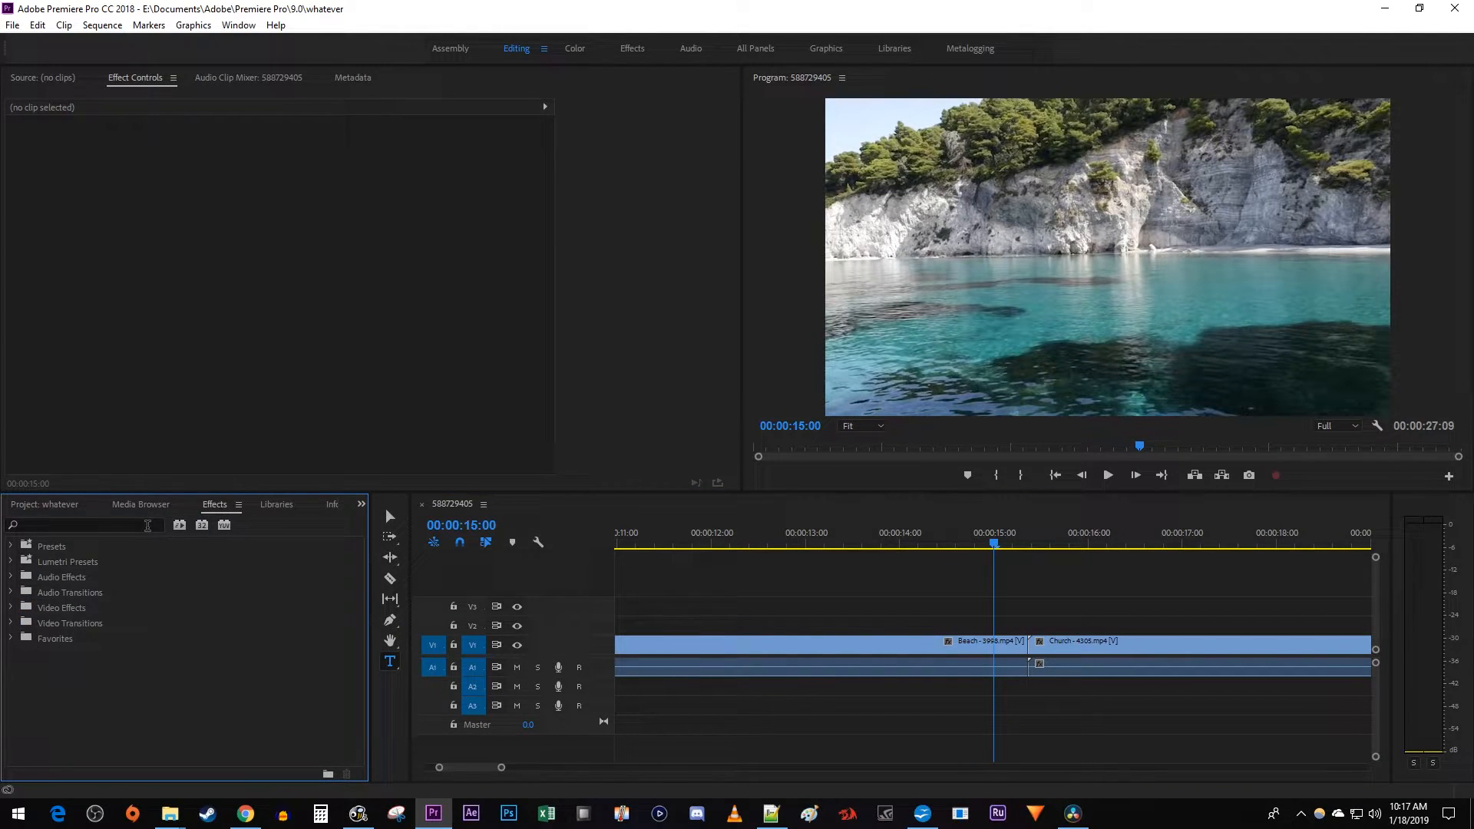
text(cross dissolve)
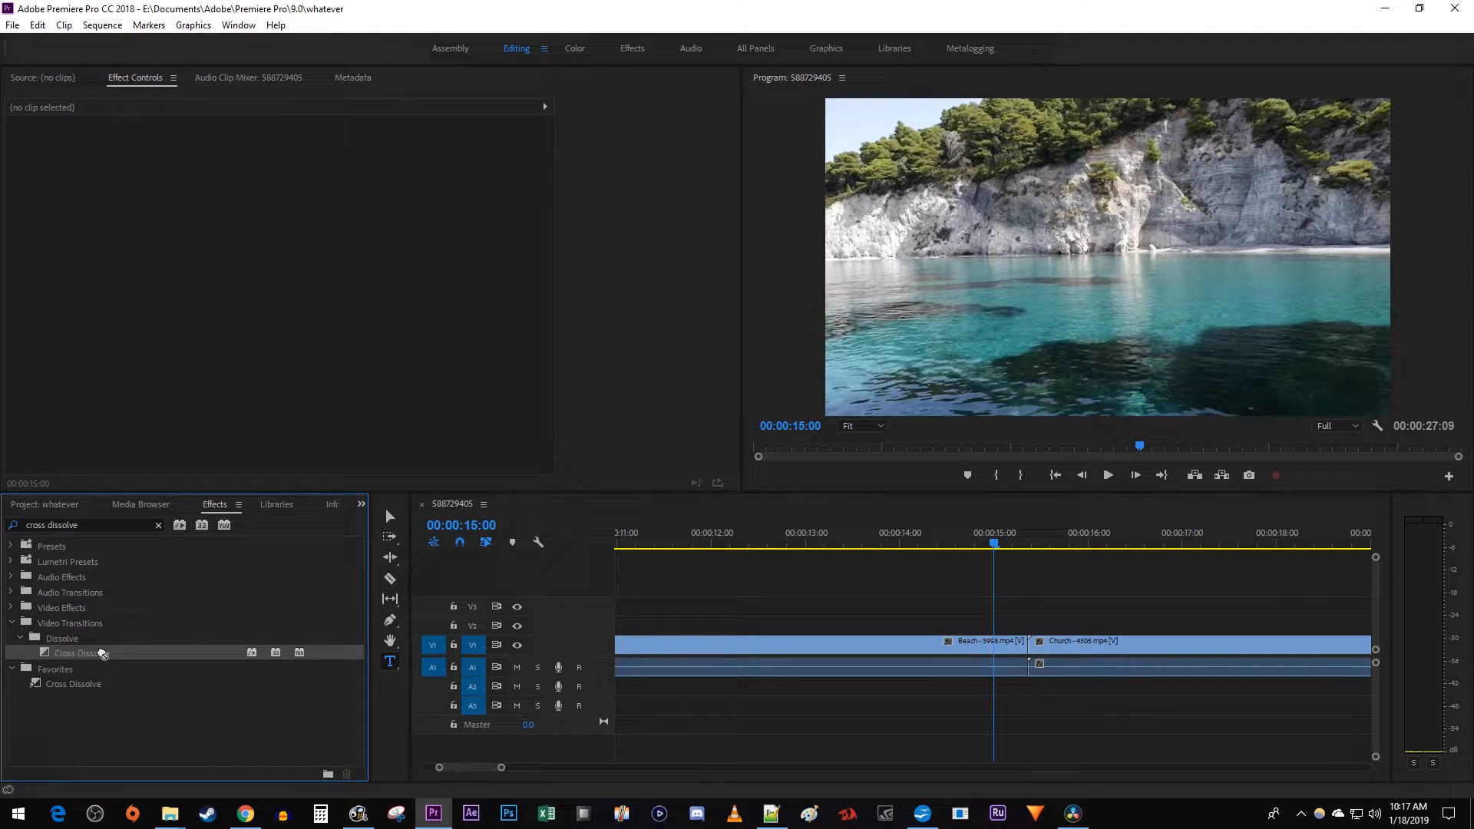
drag(82, 653, 1028, 643)
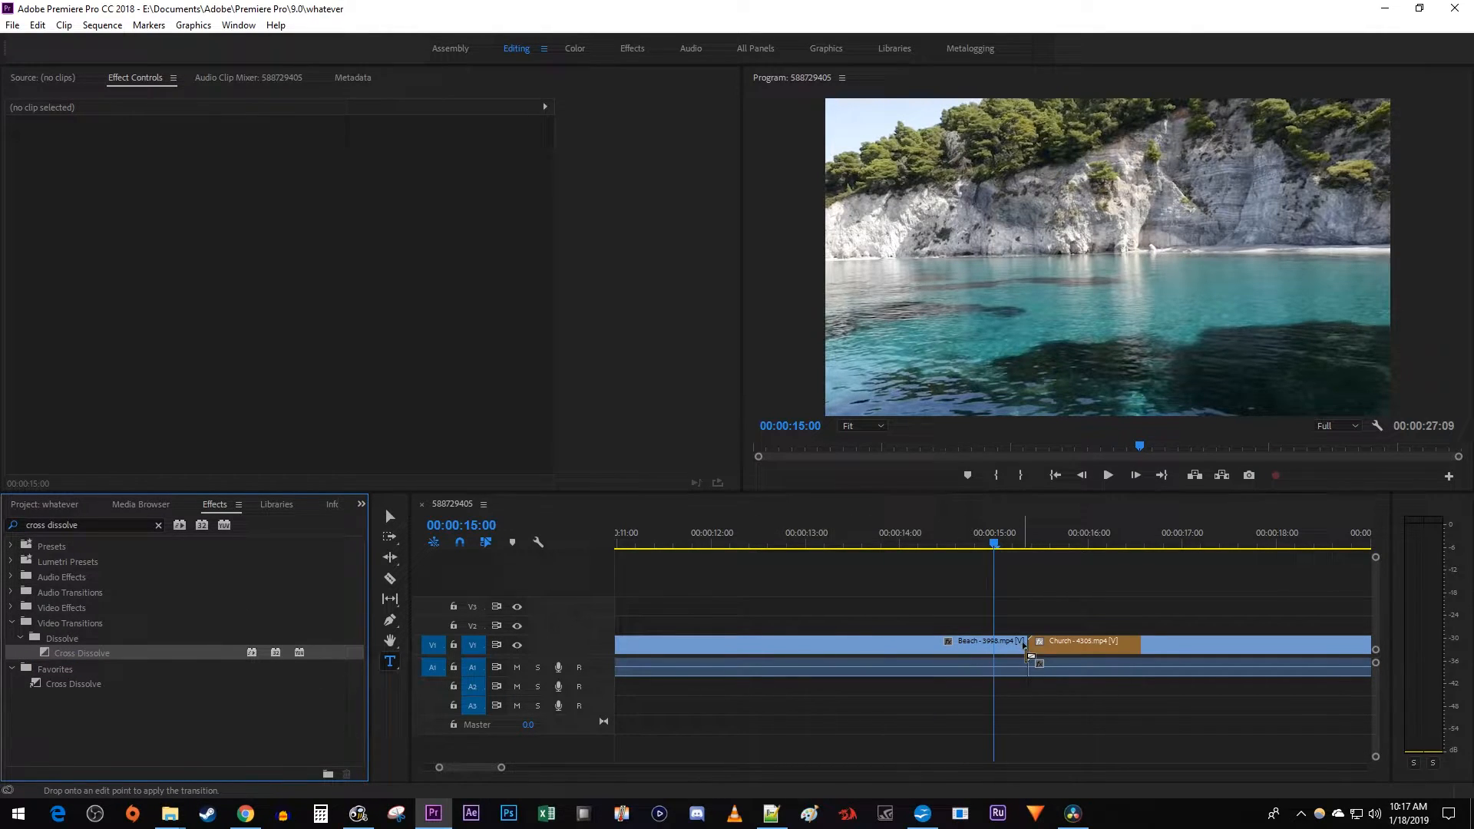
drag(81, 653, 1029, 643)
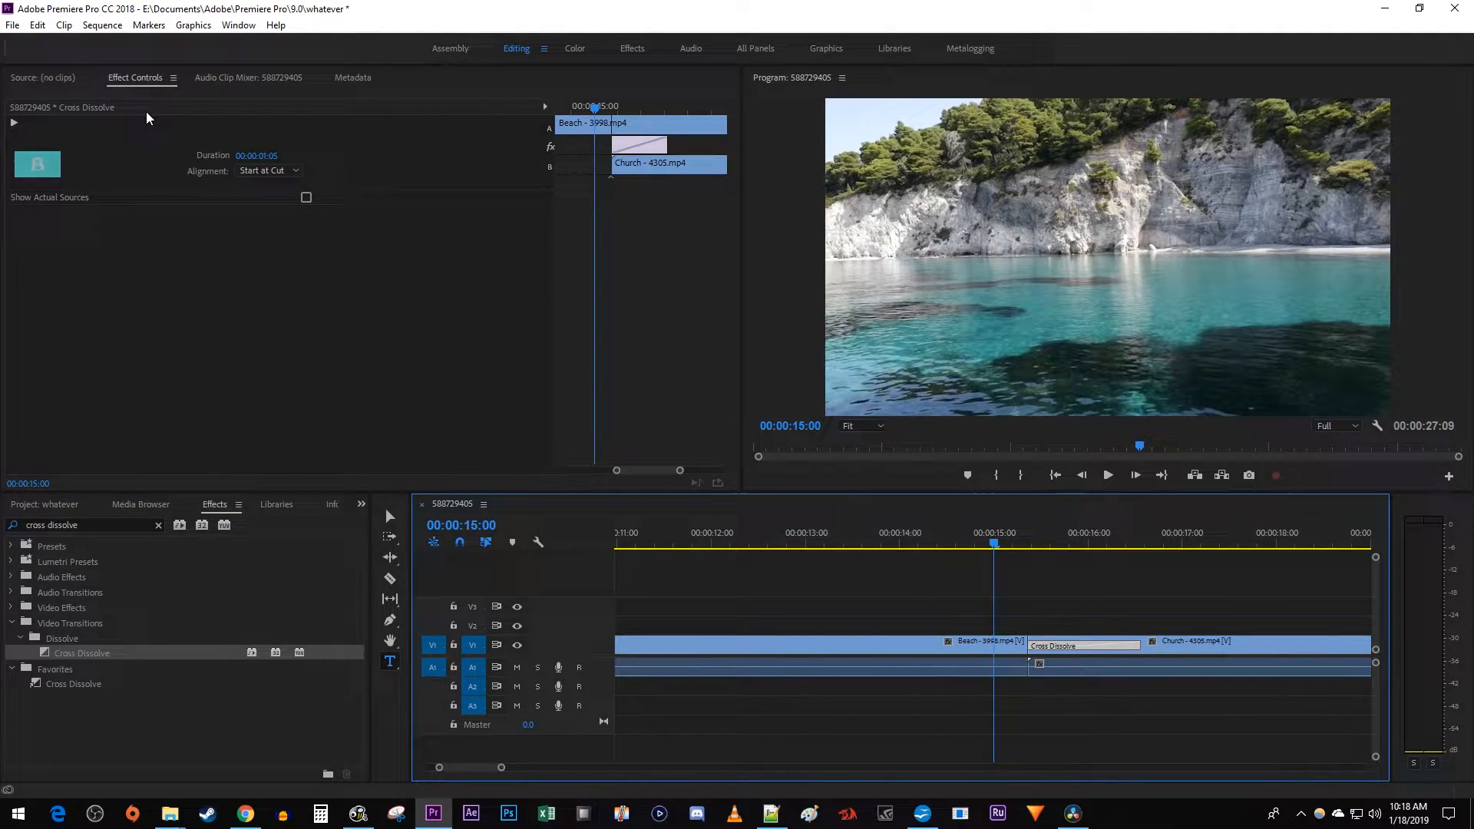
mouse_move(234, 164)
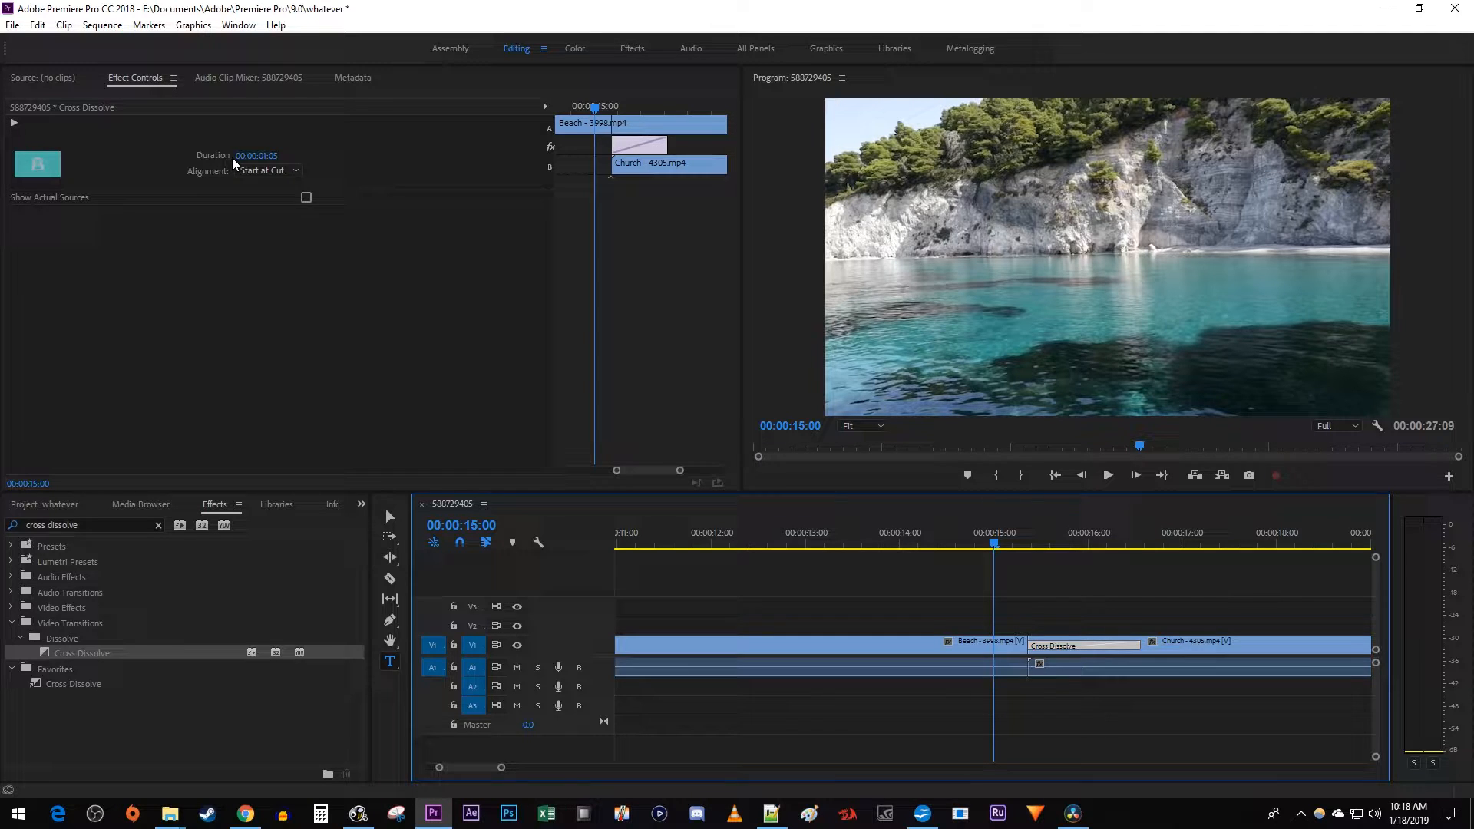
Set the transition's Alignment to Center at Cut so it overlaps both clips.
click(267, 171)
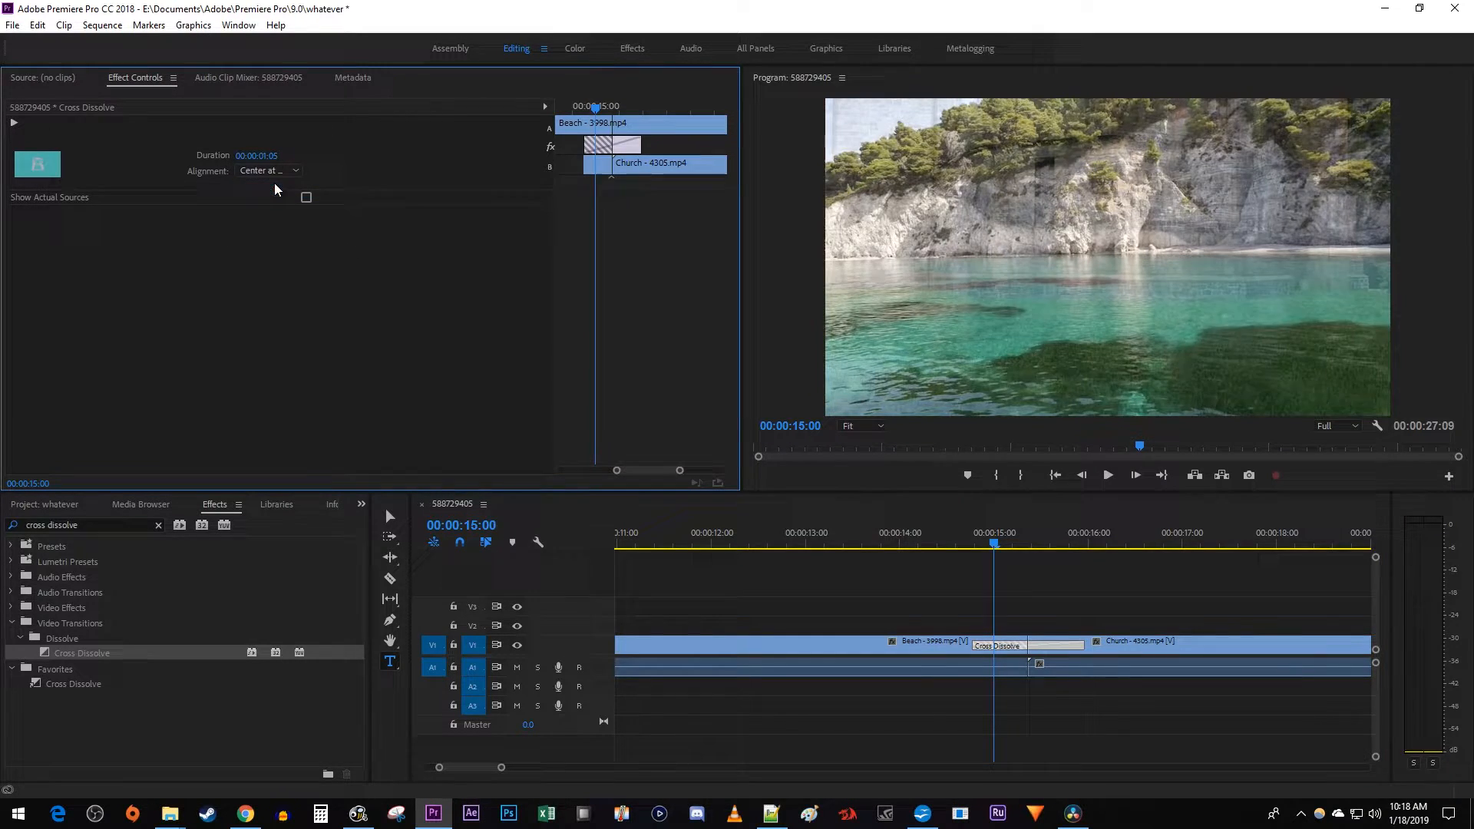
click(1107, 475)
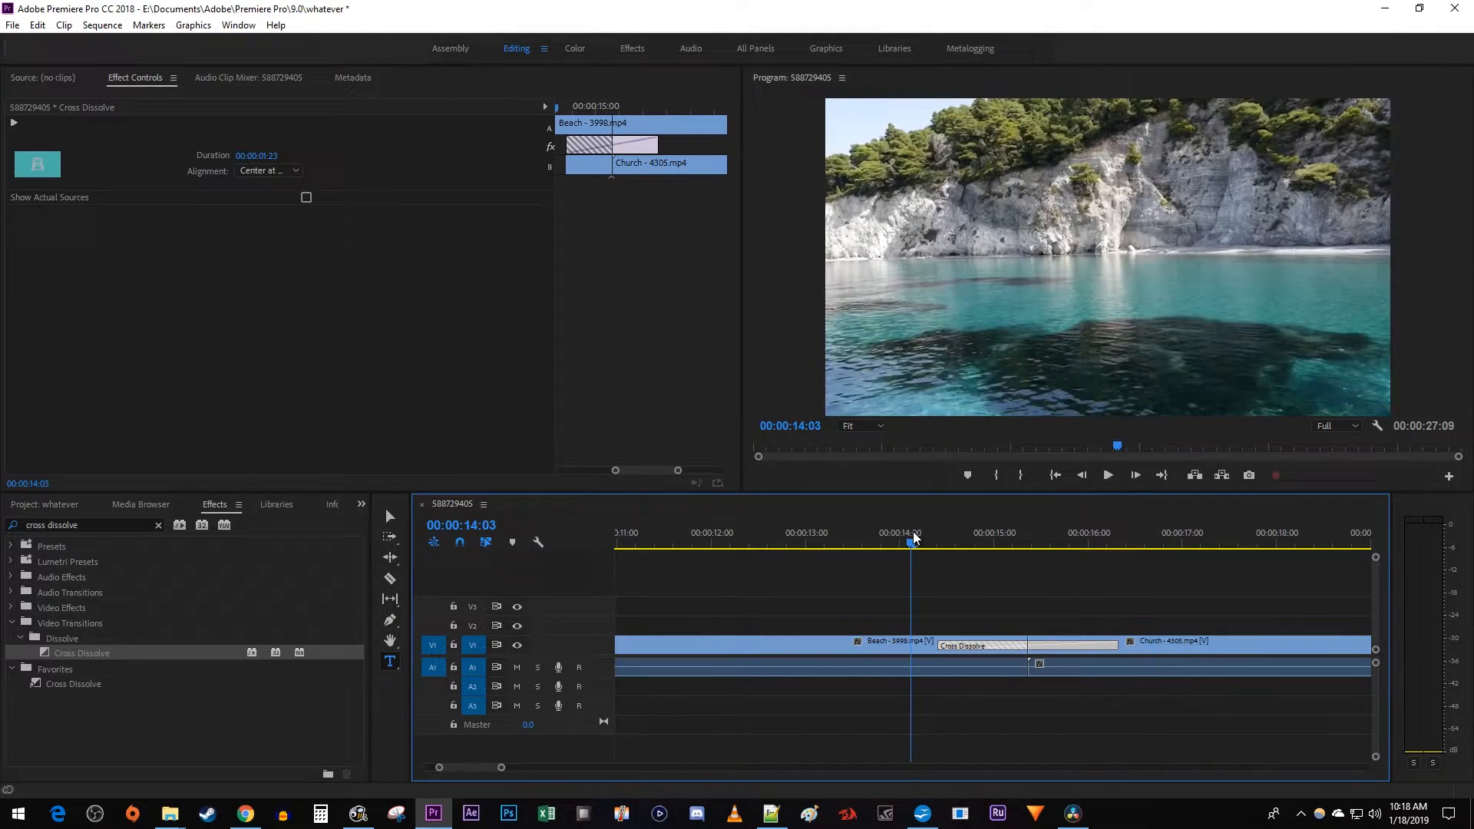
Play back through the 1 second 23 frame Cross Dissolve from just before the cut.
click(1107, 475)
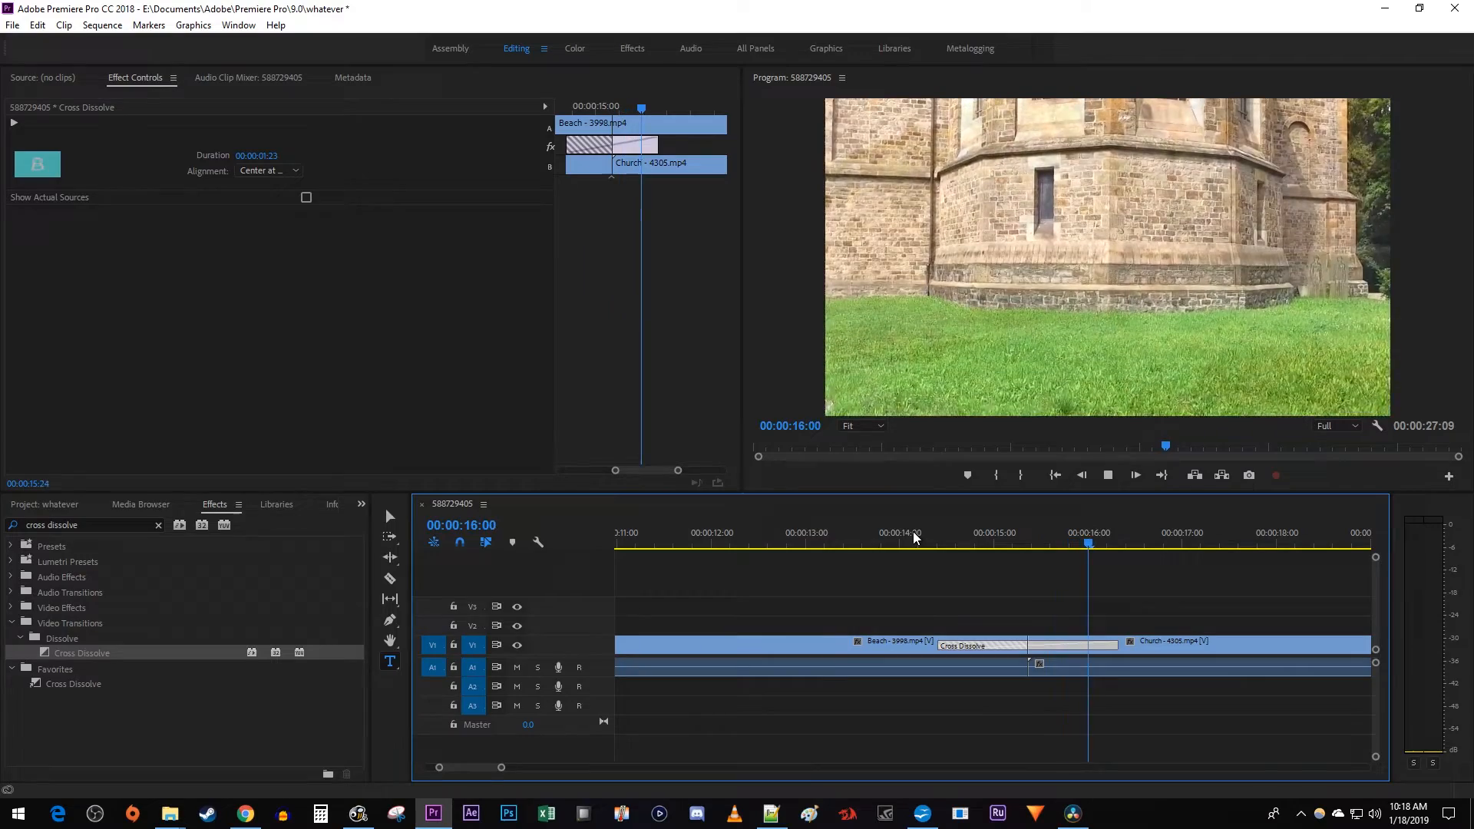